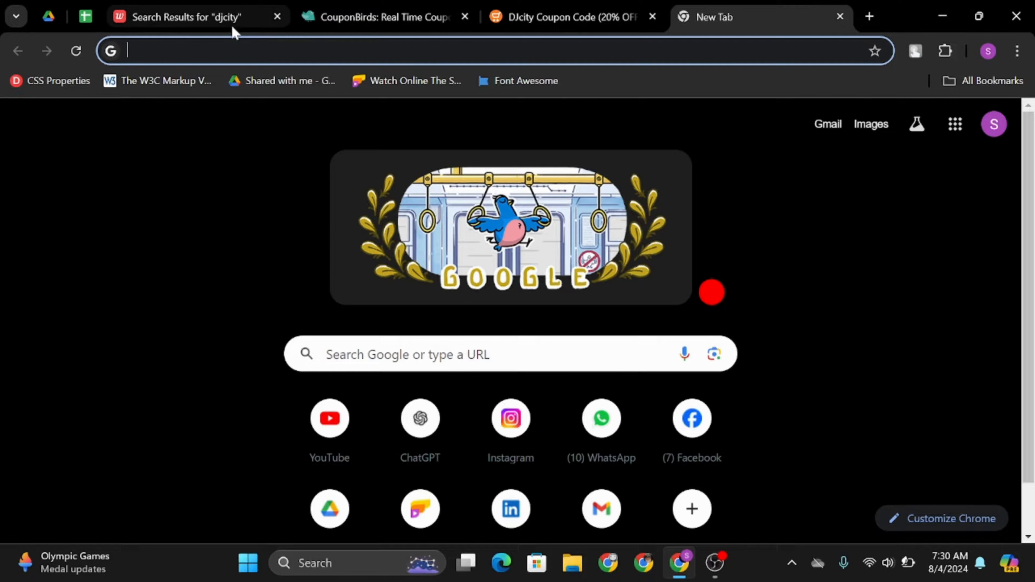
- Browse WorthePenny's DJcity results and check the 50% off Monster Cables deal
{"action": "left_click", "coordinate": [183, 17]}
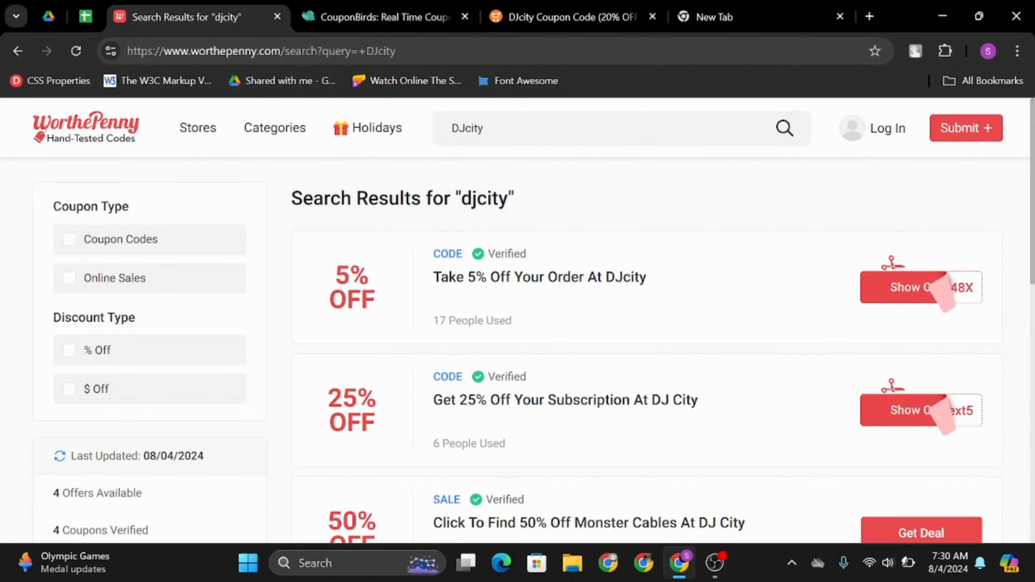
{"action": "scroll", "scroll_direction": "down", "scroll_amount": 3}
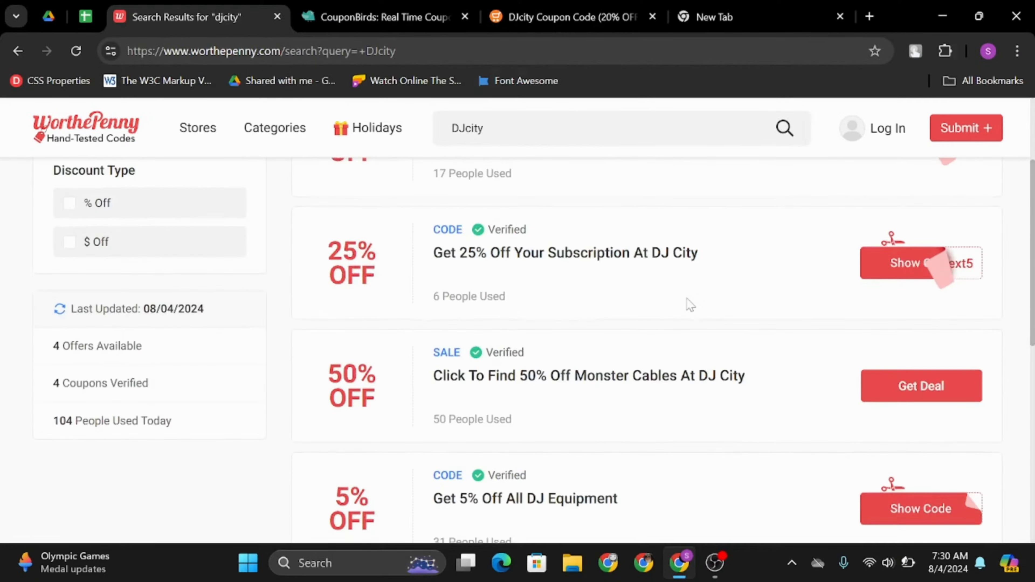
{"action": "scroll", "scroll_direction": "down", "scroll_amount": 3}
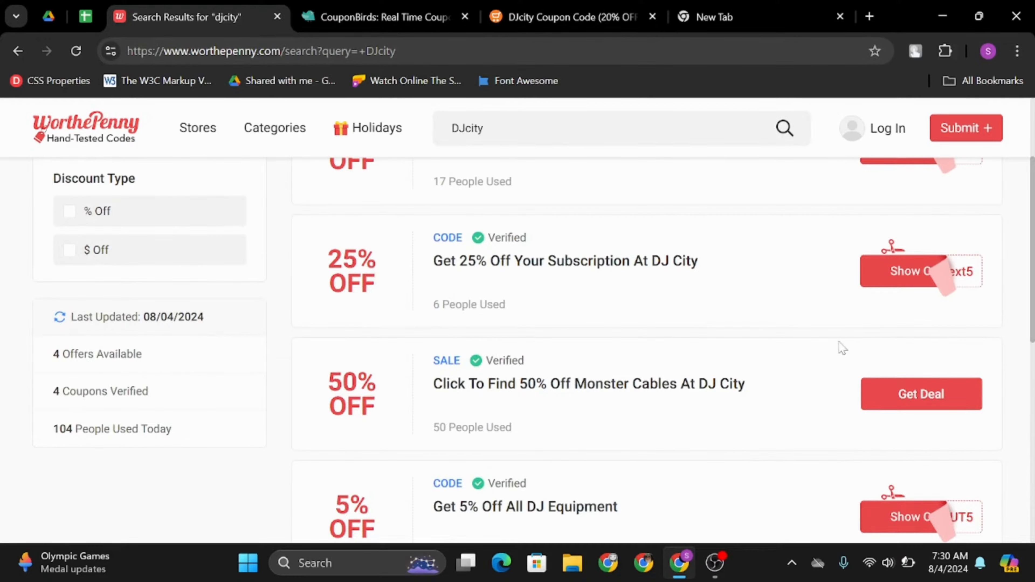
{"action": "scroll", "scroll_direction": "down", "scroll_amount": 3}
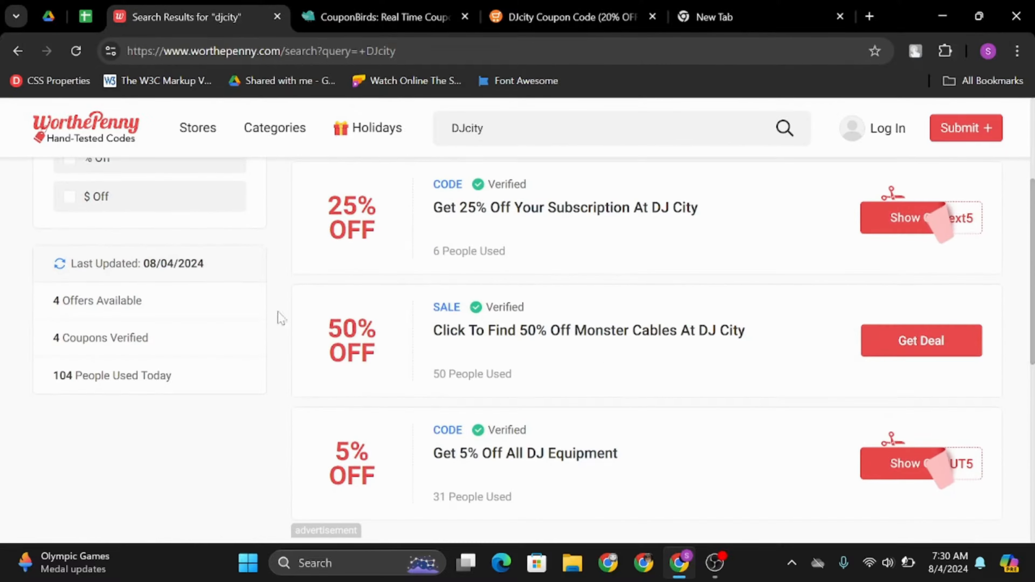
{"action": "mouse_move", "coordinate": [897, 344]}
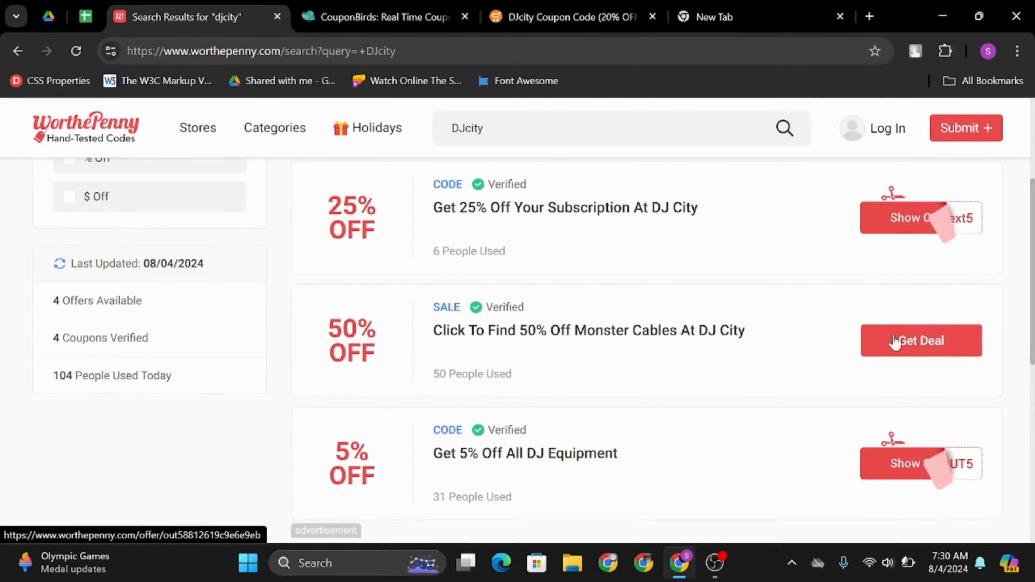
{"action": "left_click", "coordinate": [922, 341]}
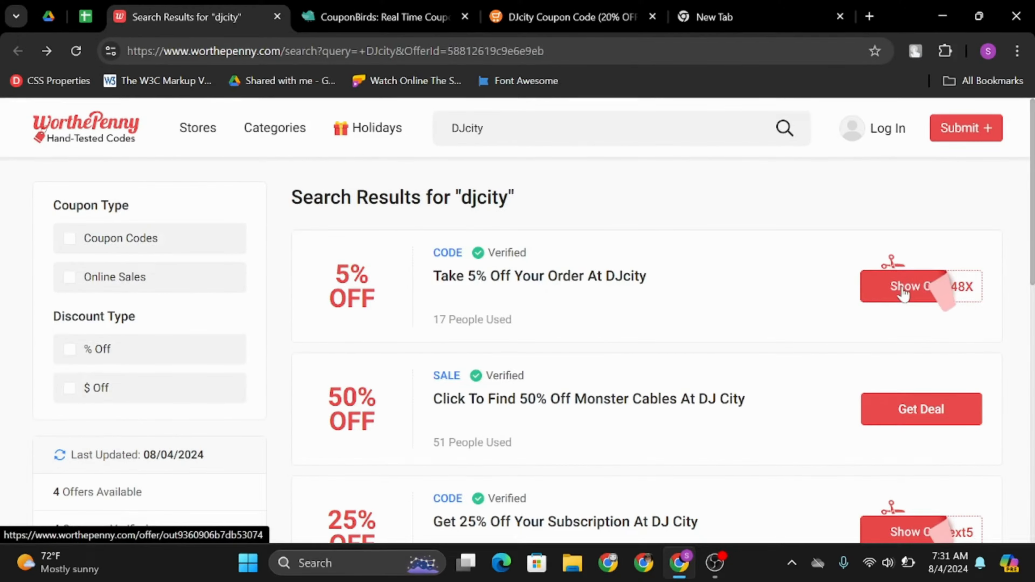
- Reveal and copy the 5% off order code HK24S48X, then dismiss its window
{"action": "left_click", "coordinate": [908, 291]}
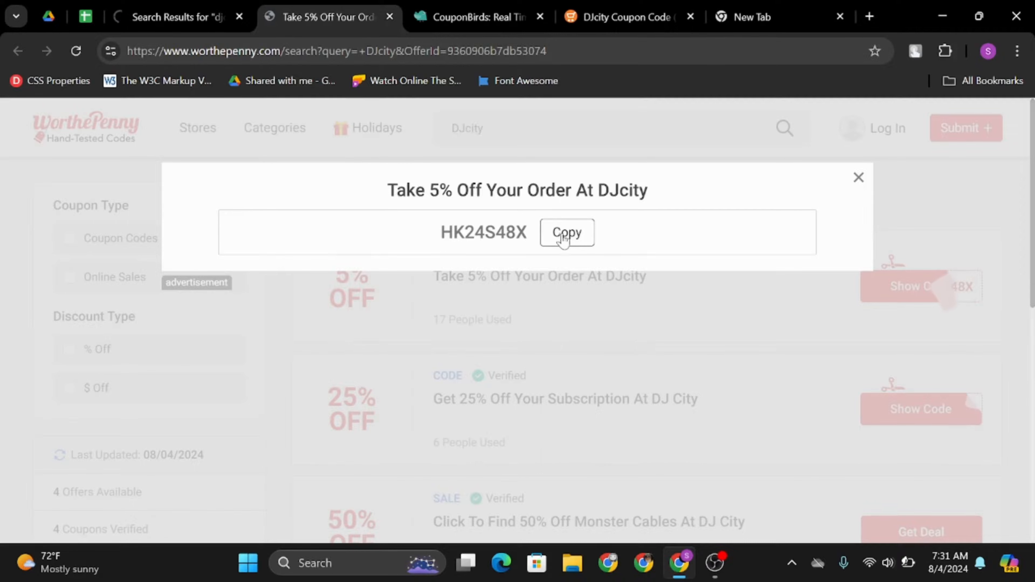
{"action": "left_click", "coordinate": [566, 233]}
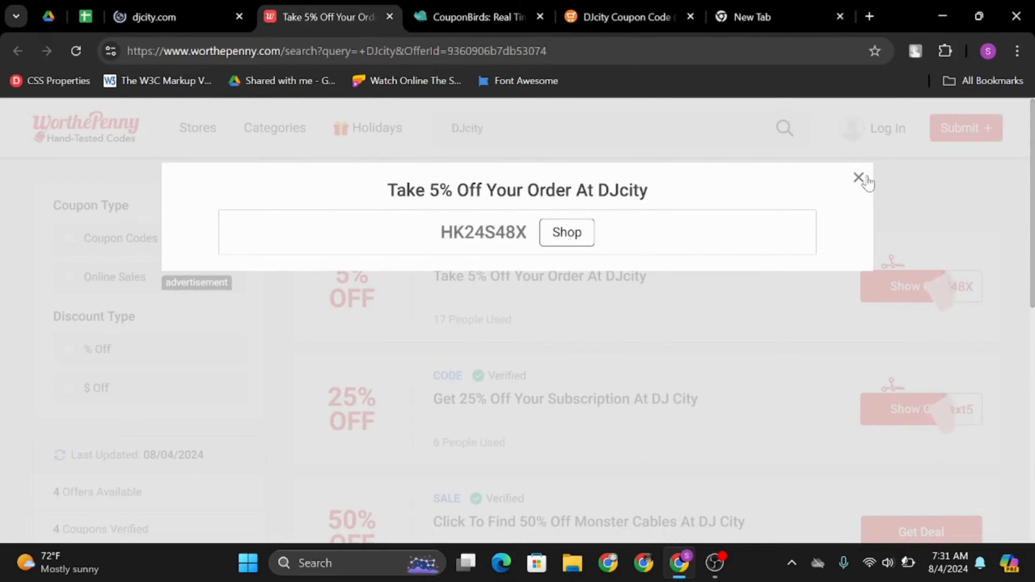
{"action": "left_click", "coordinate": [859, 178]}
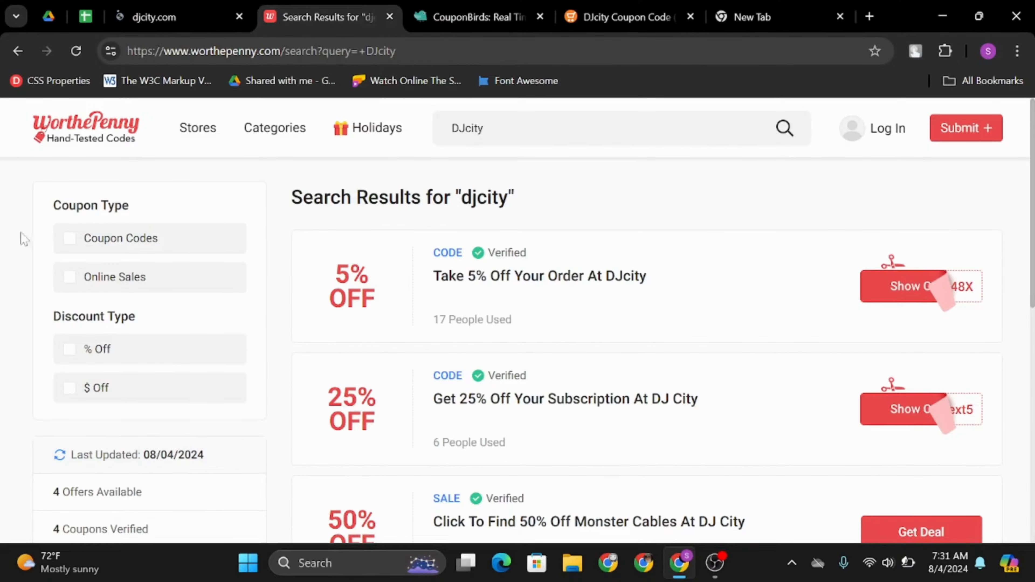
- Browse CouponBirds' homepage down to Discover Today's Best Coupons
{"action": "left_click", "coordinate": [476, 17]}
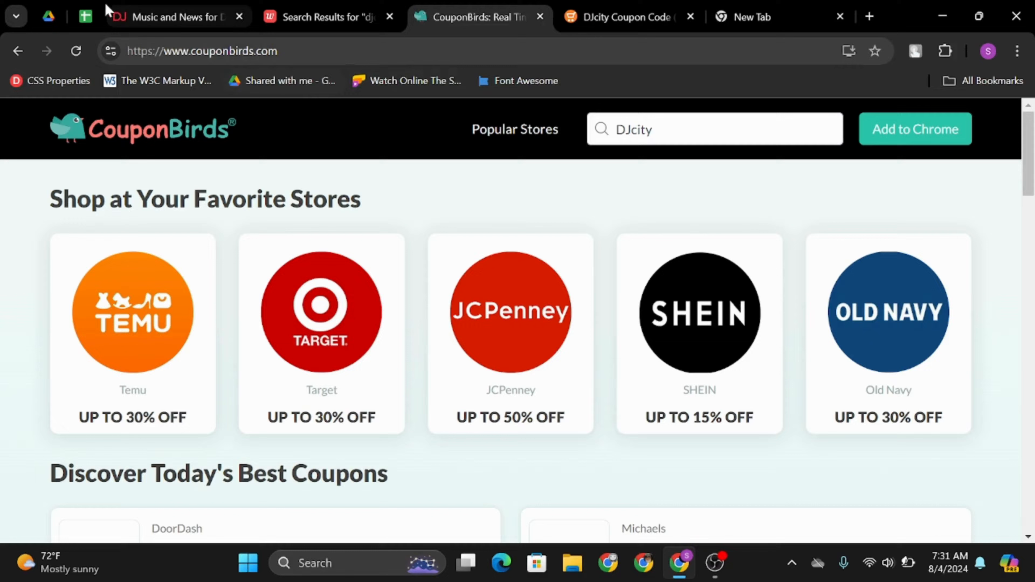
{"action": "mouse_move", "coordinate": [354, 148]}
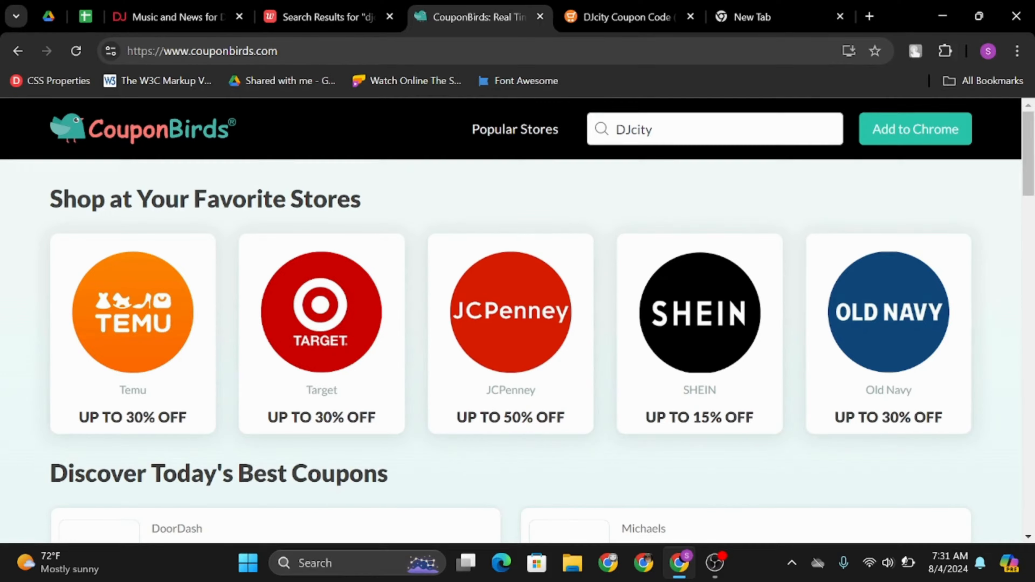
{"action": "scroll", "scroll_direction": "down", "scroll_amount": 3}
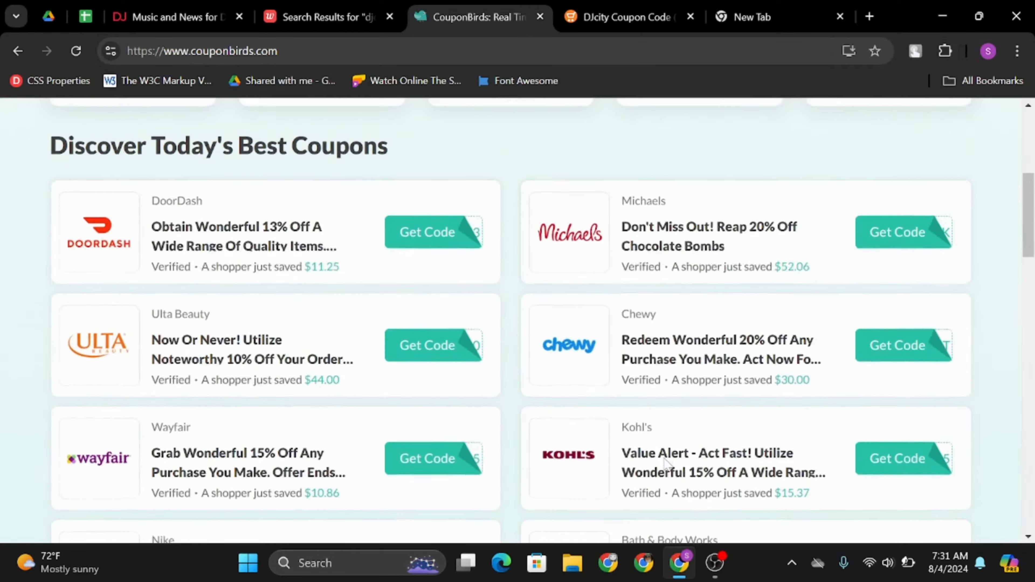
{"action": "scroll", "scroll_direction": "down", "scroll_amount": 3}
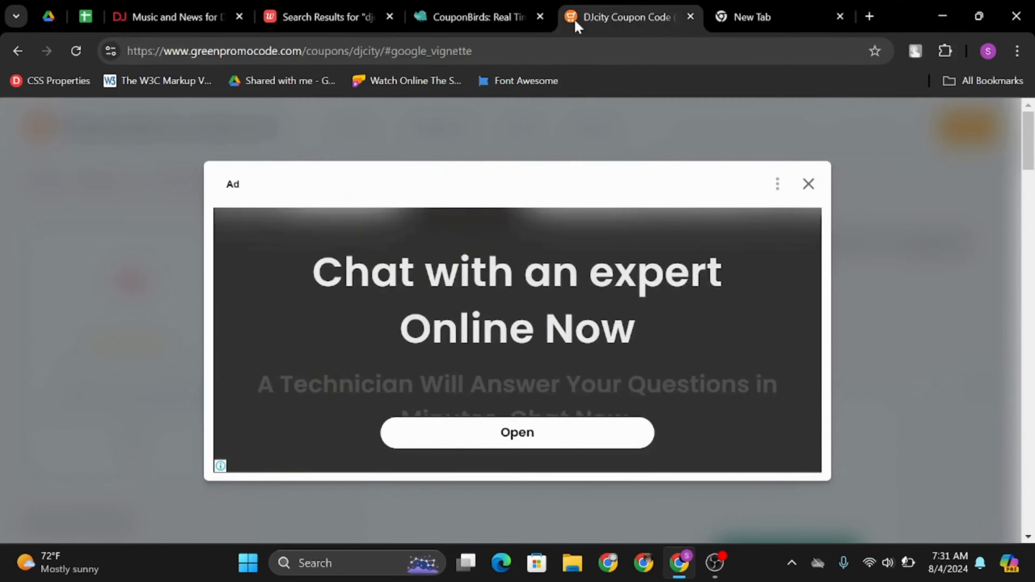
- Dismiss the ad, filter to DJcity promo codes, and reveal the Save 5% code
{"action": "left_click", "coordinate": [806, 184]}
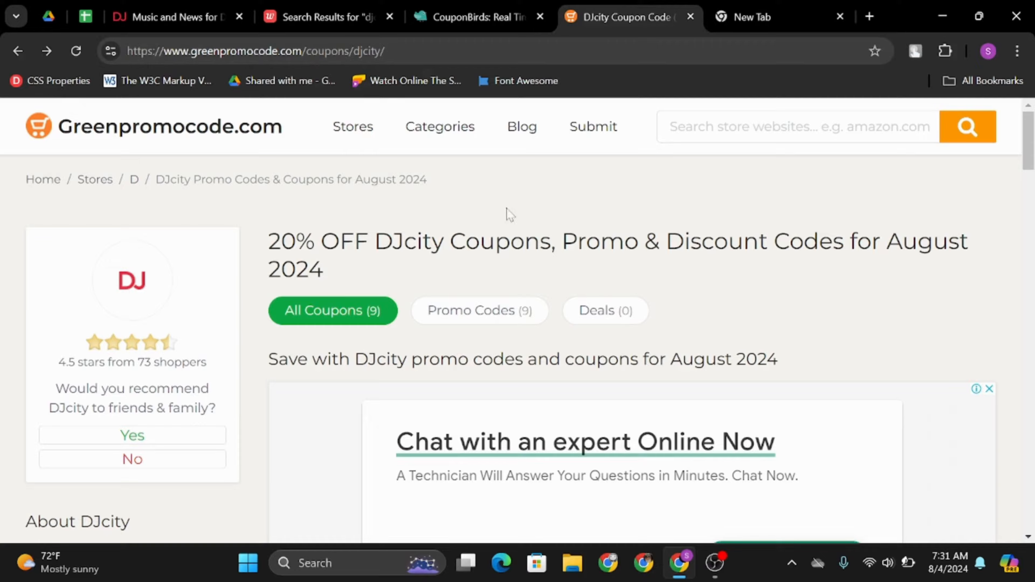
{"action": "left_click", "coordinate": [966, 129]}
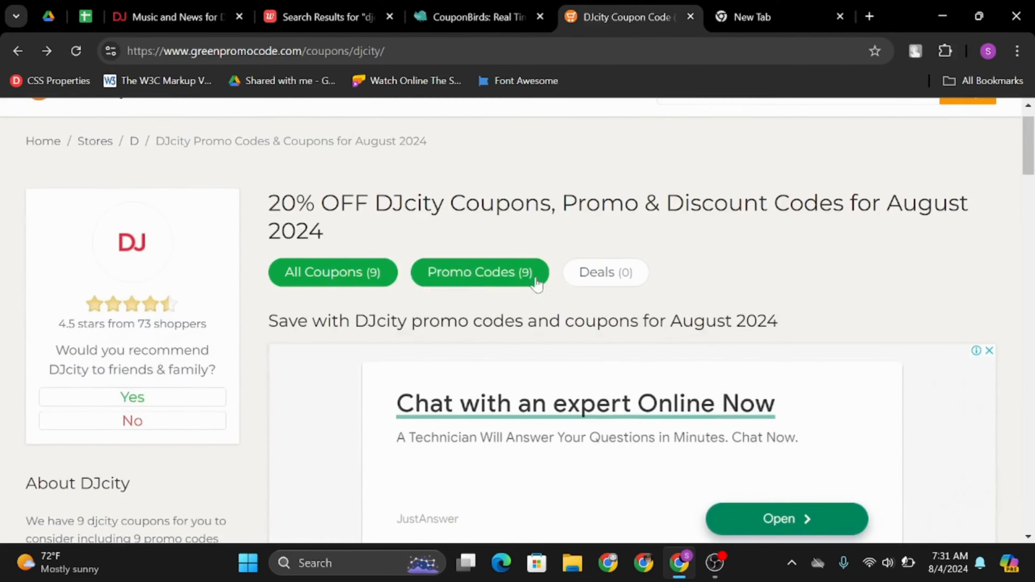
{"action": "left_click", "coordinate": [333, 272]}
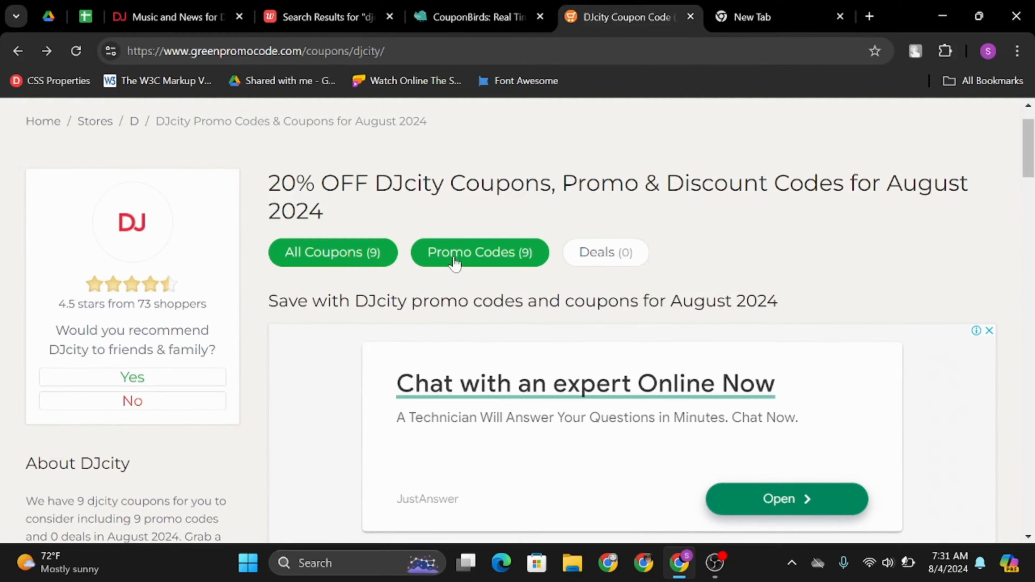
{"action": "scroll", "scroll_direction": "down", "scroll_amount": 3}
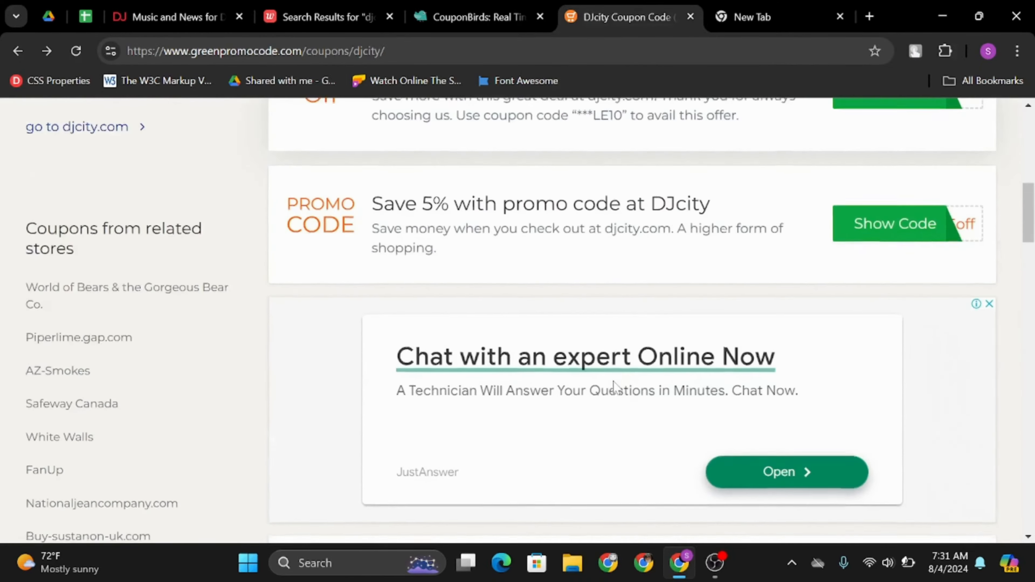
{"action": "left_click", "coordinate": [893, 223]}
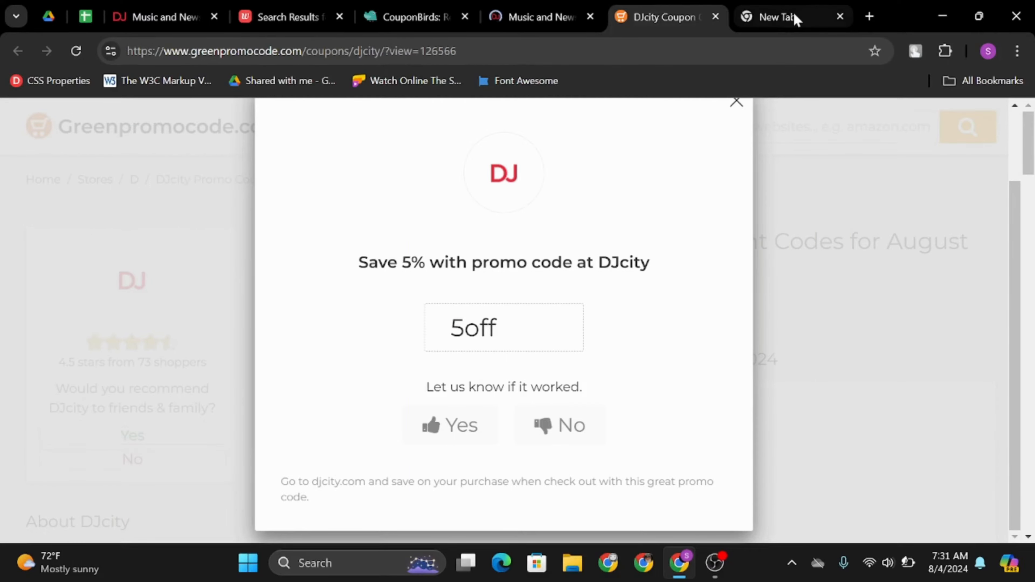
- Leave Greenpromocode's DJcity page for a blank new tab
{"action": "left_click", "coordinate": [779, 16]}
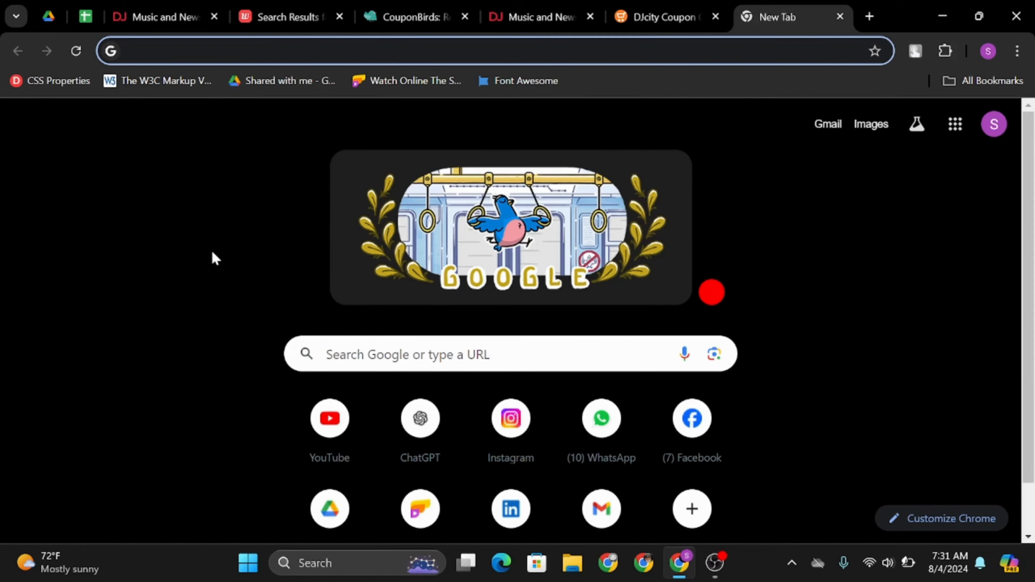